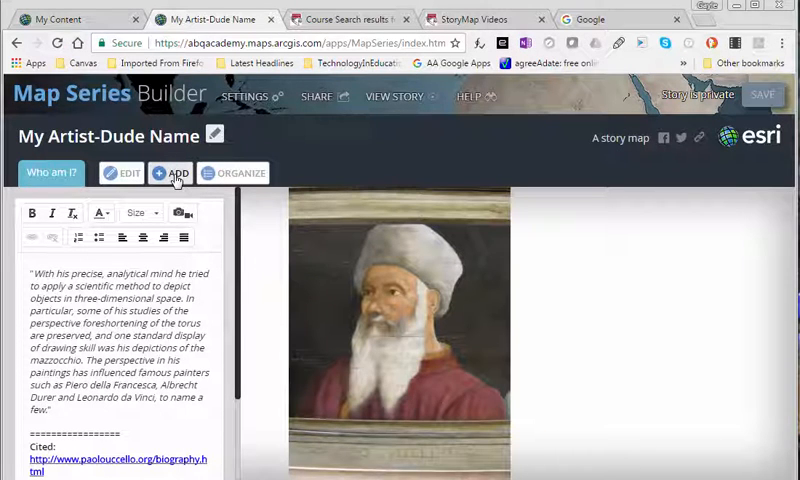
Add a new story tab titled 'Travels of Uccello' with Map content.
left_click(174, 172)
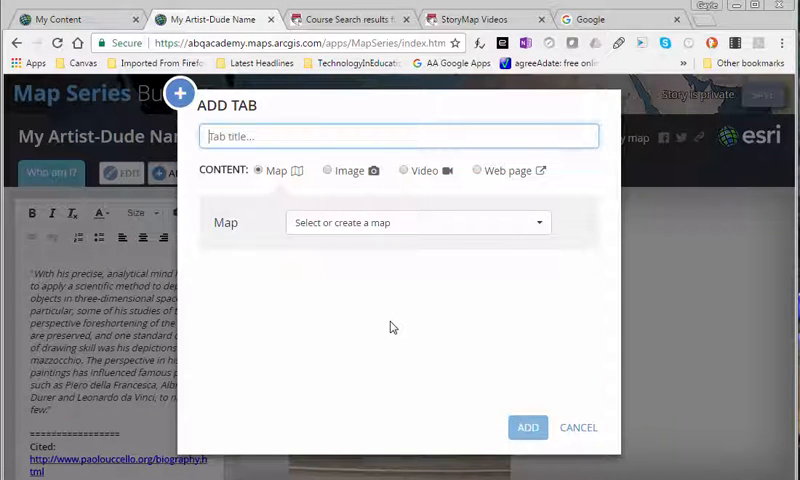
mouse_move(393, 327)
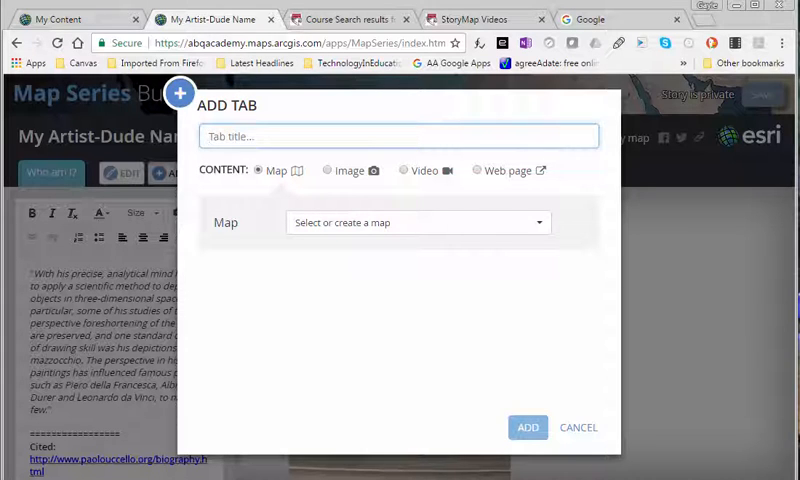
type("Travels of Uccello")
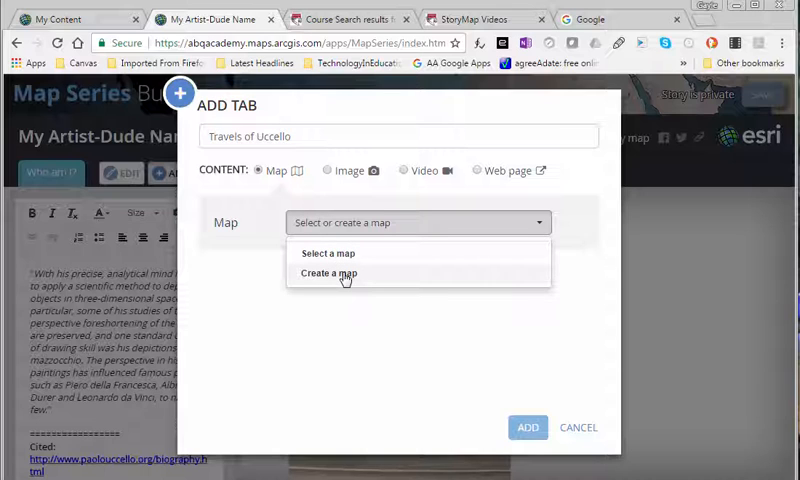
Create a new web map titled 'Travels of Uccello' and open it for editing.
left_click(328, 273)
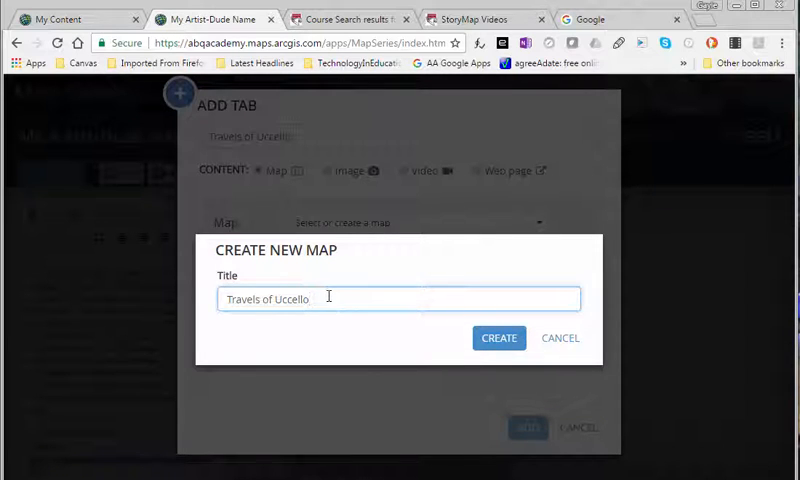
left_click(499, 338)
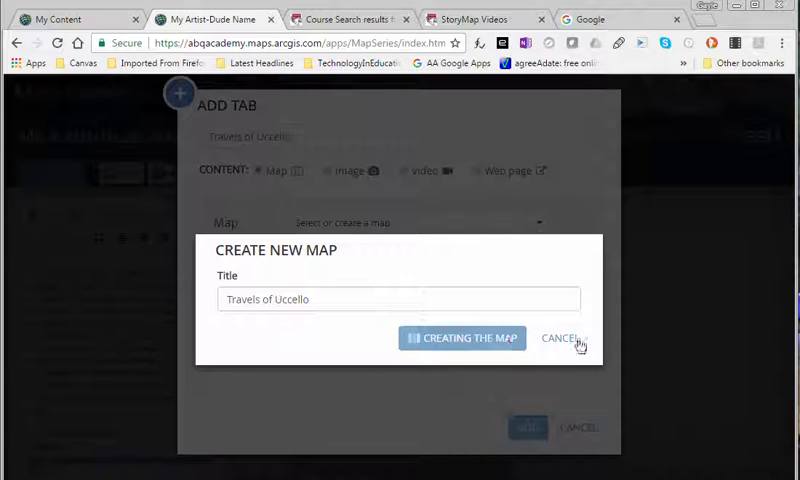
left_click(461, 337)
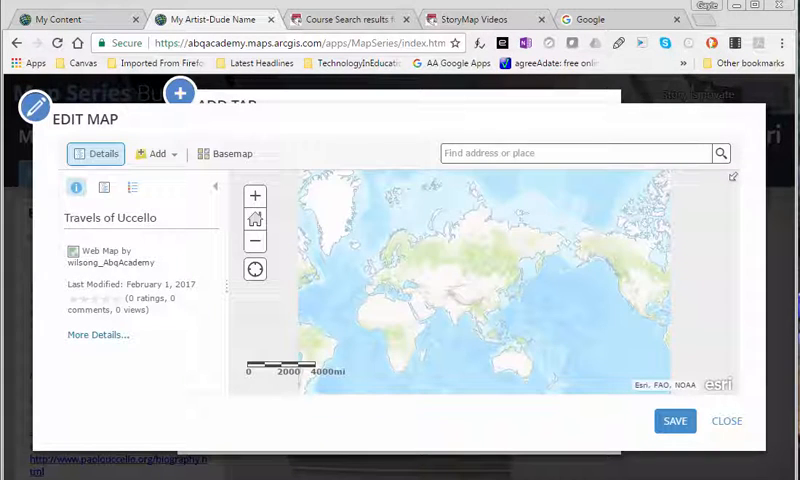
mouse_move(256, 195)
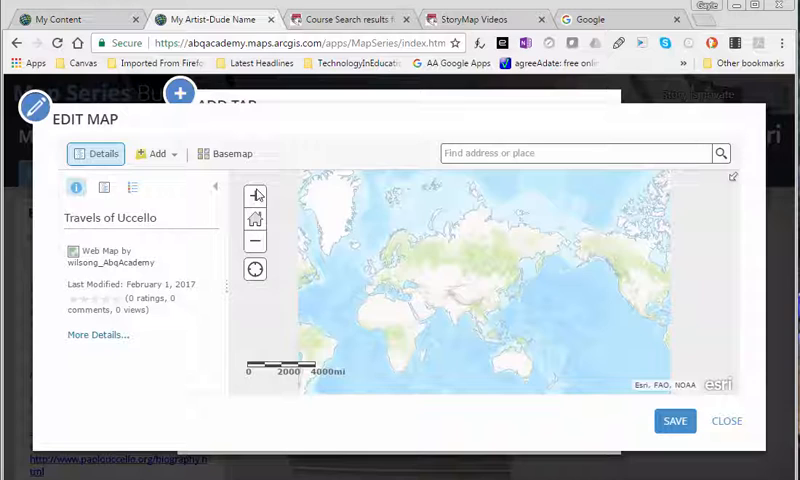
mouse_move(460, 208)
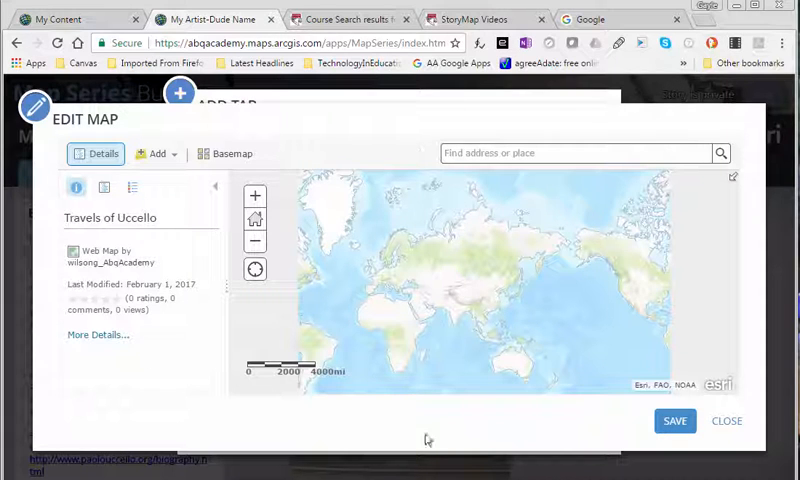
mouse_move(393, 125)
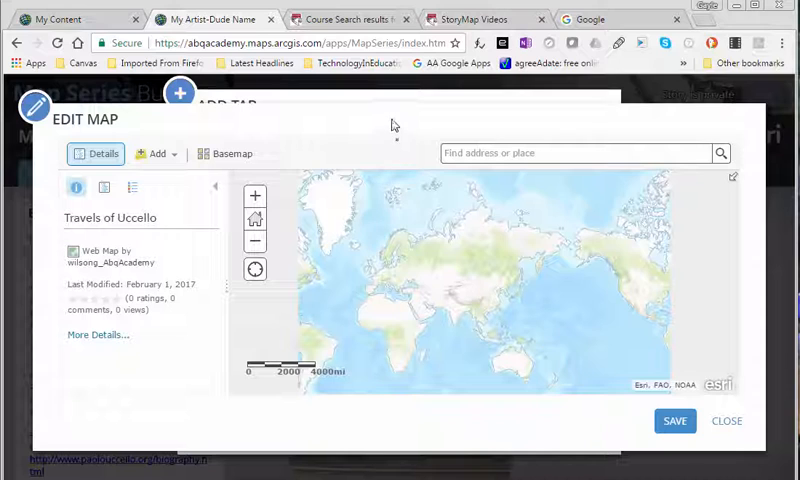
mouse_move(347, 103)
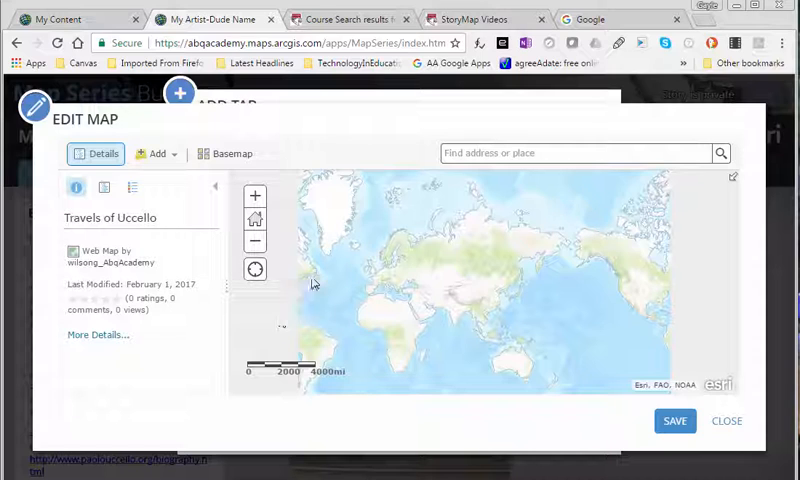
left_click(570, 152)
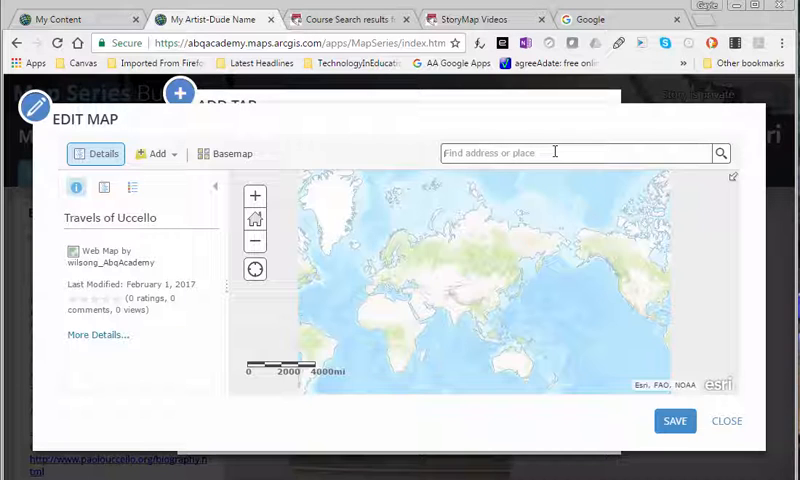
Search for Florence, Tuscany, Italy, dismiss the result popup and zoom into central Florence.
type("florence")
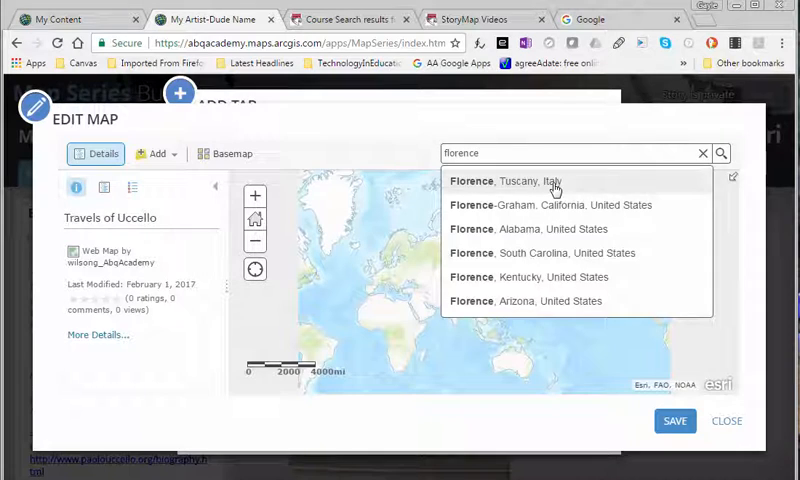
left_click(508, 181)
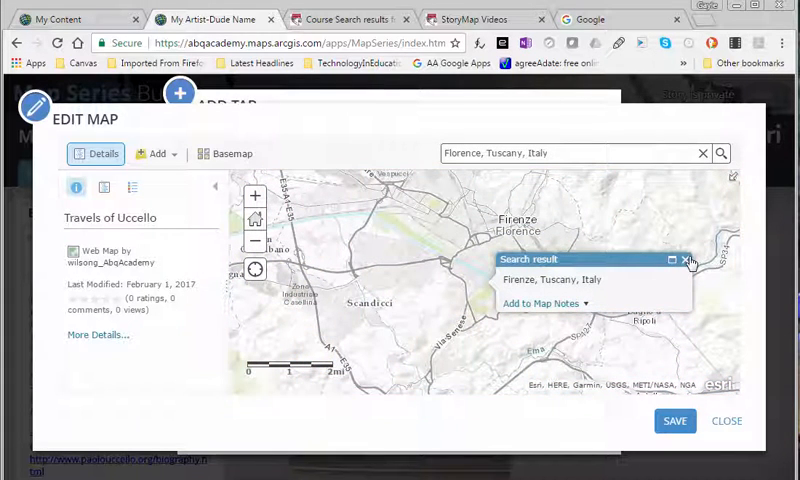
left_click(691, 259)
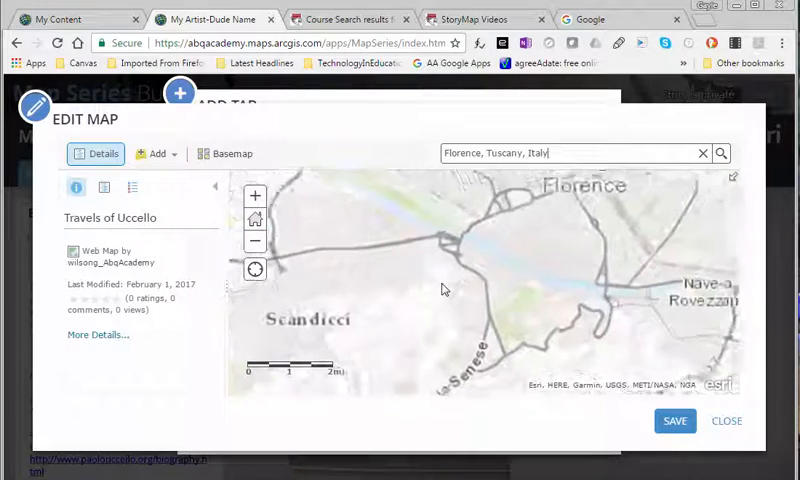
left_click(721, 153)
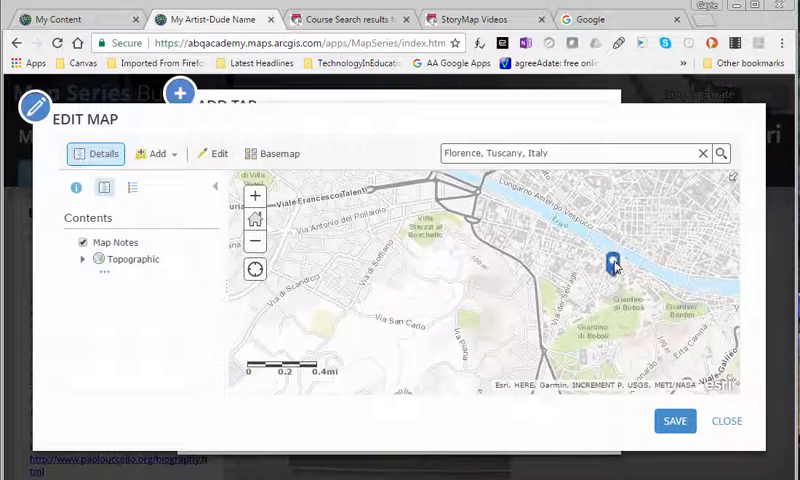
Drop a pushpin map note in Florence, move it beside the Arno, and open its details.
left_click(611, 263)
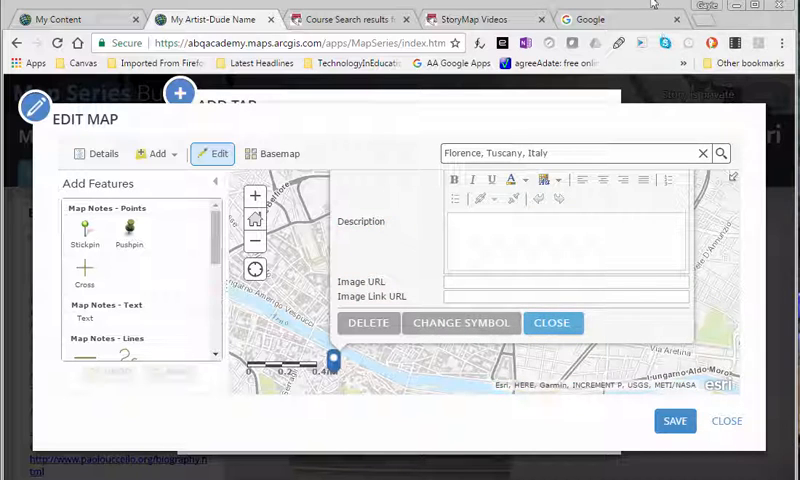
scroll("down", 3)
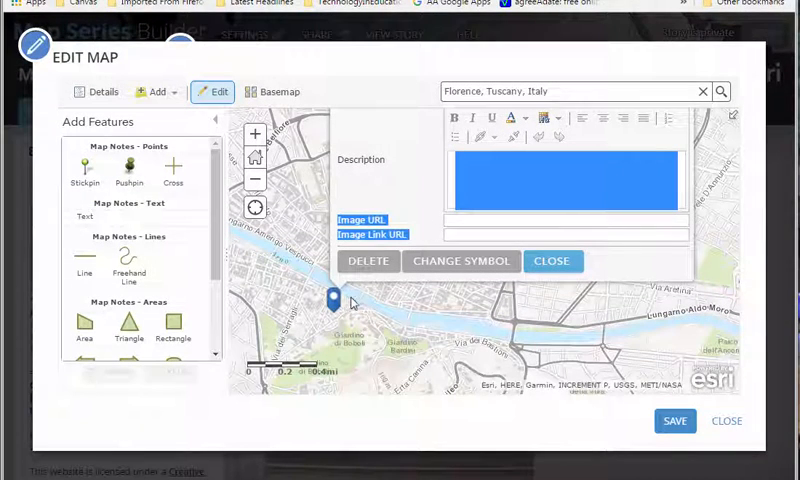
left_click(552, 261)
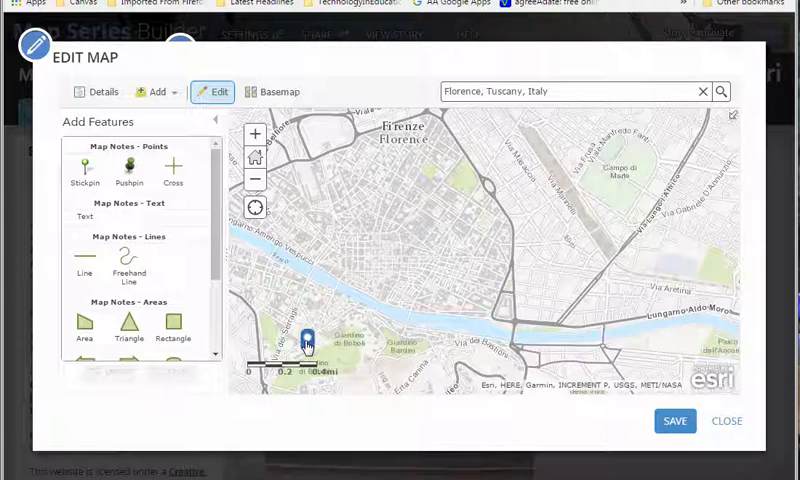
left_click_drag(305, 337, 500, 355)
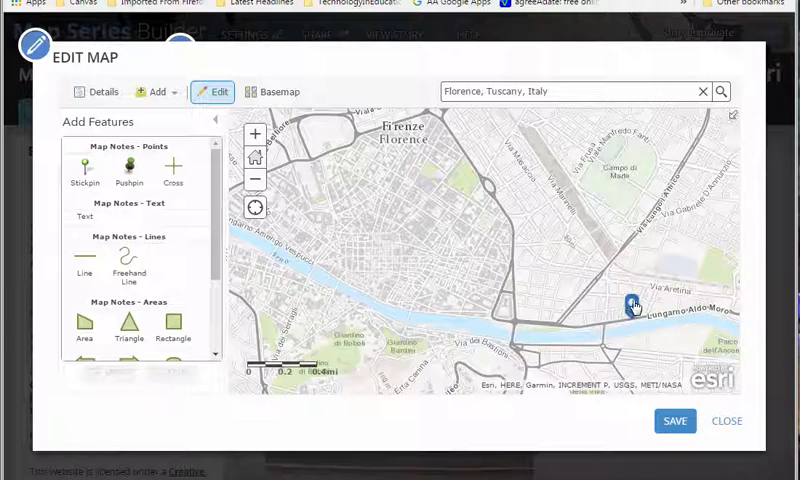
left_click(632, 303)
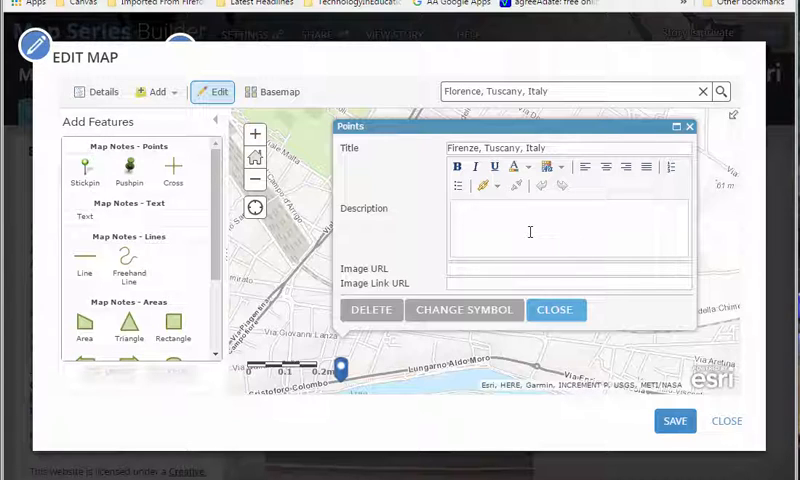
Type a 'Write about the birthplace' description prompt and select the word 'birthplace'.
type("W")
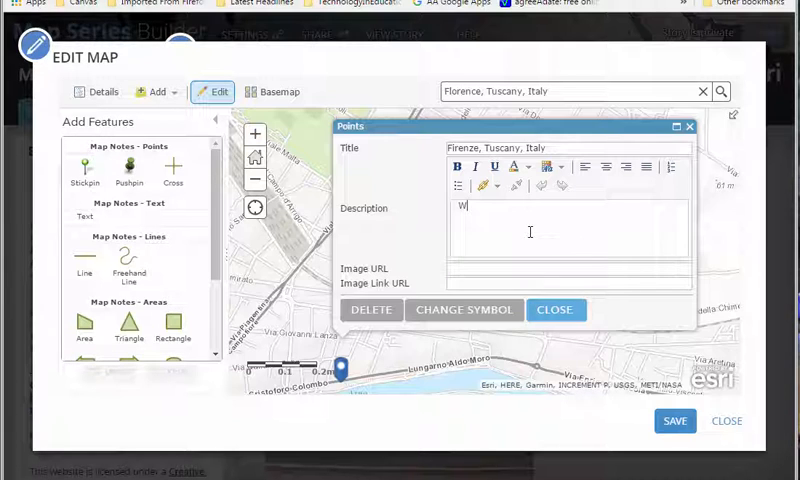
type("rite about")
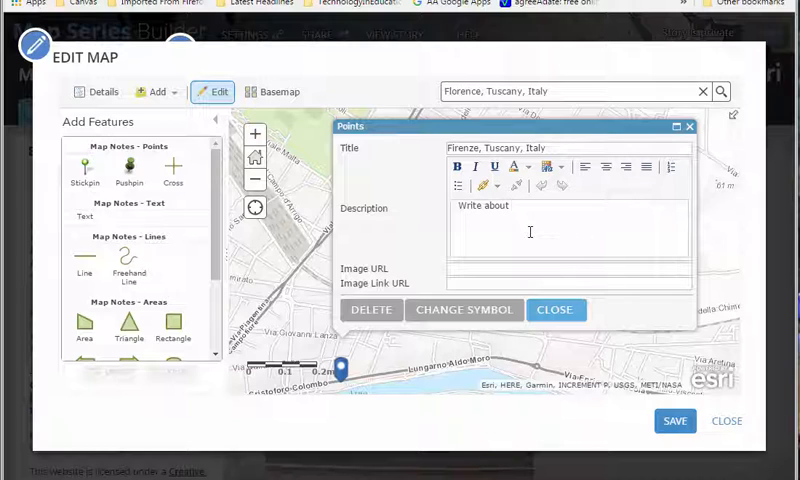
type("the brith")
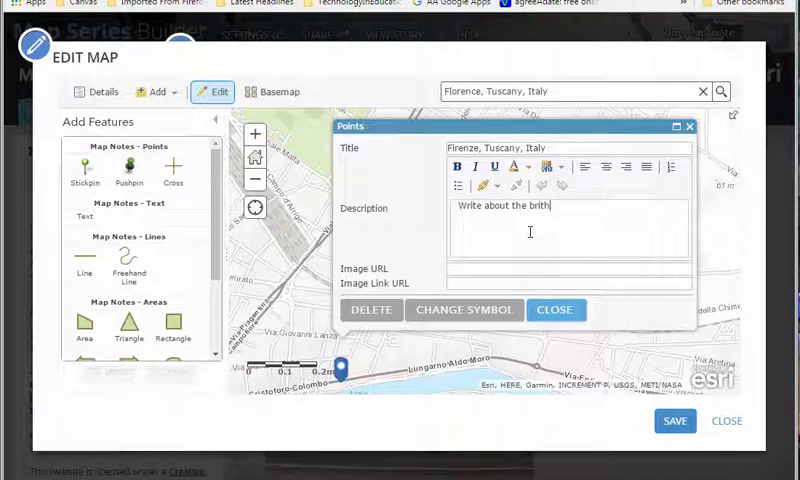
type("birthplace since you are the artist!")
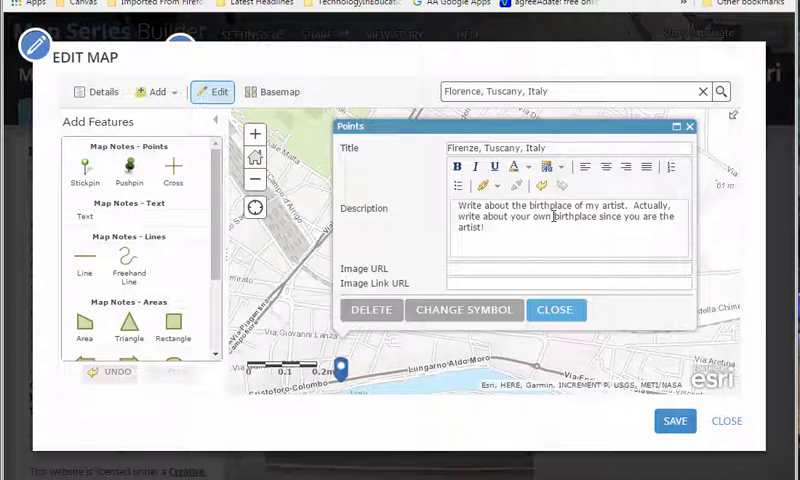
double_click(567, 218)
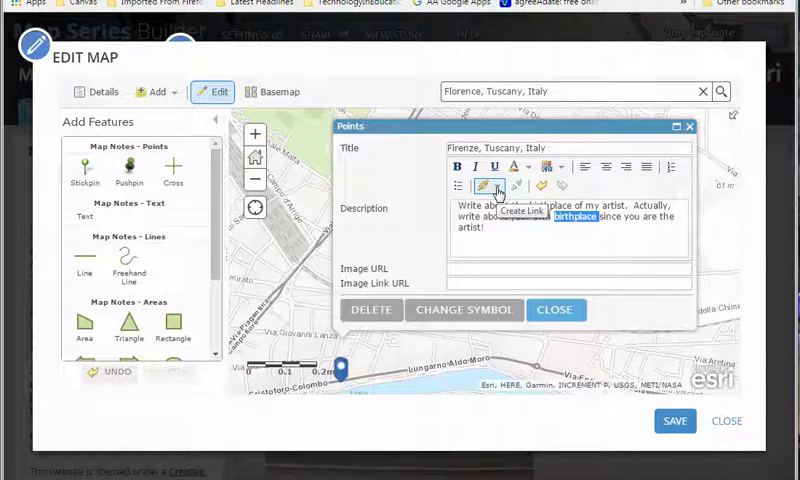
Create a link on the selected word that opens in a new window.
left_click(484, 186)
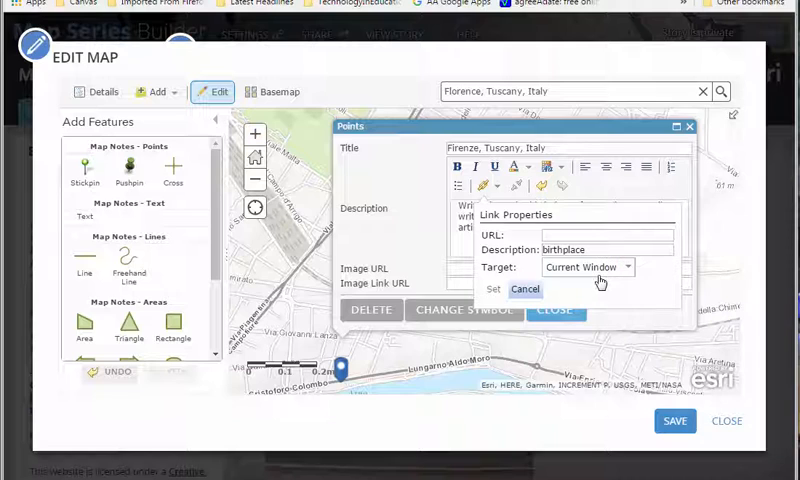
left_click(587, 267)
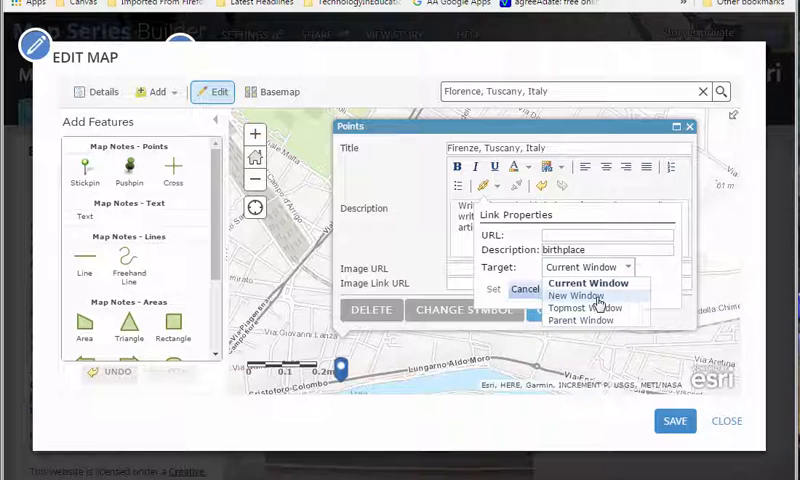
left_click(567, 296)
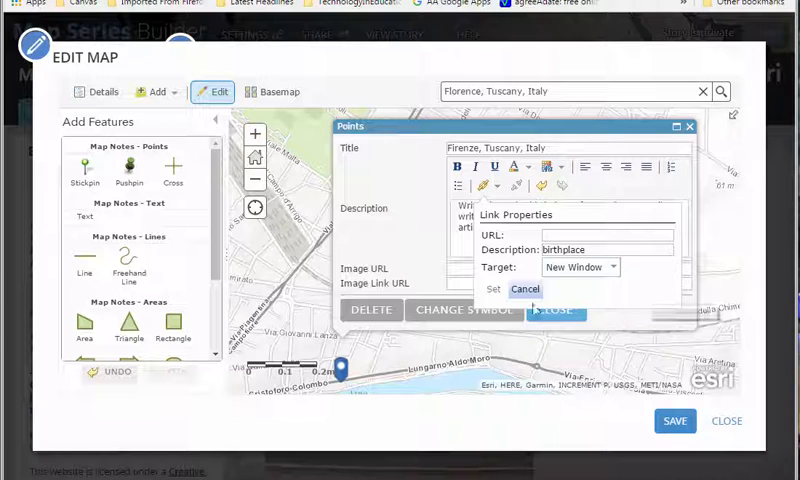
left_click(525, 289)
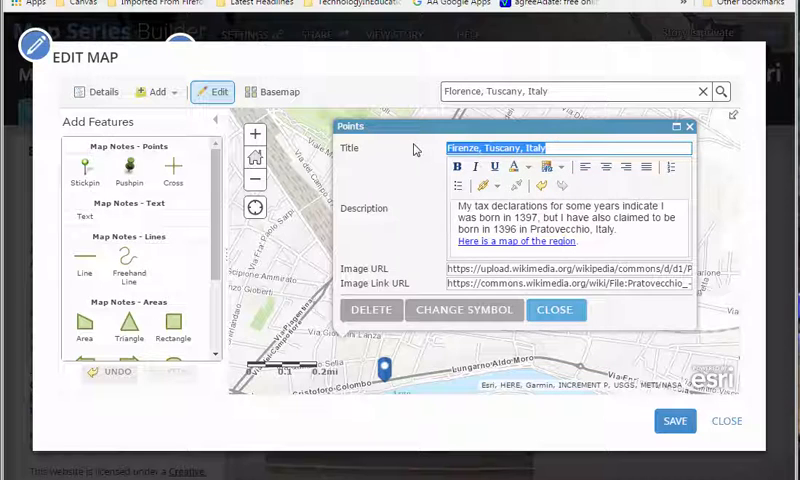
Retitle the pin's note 'My birthplace'.
type("My b")
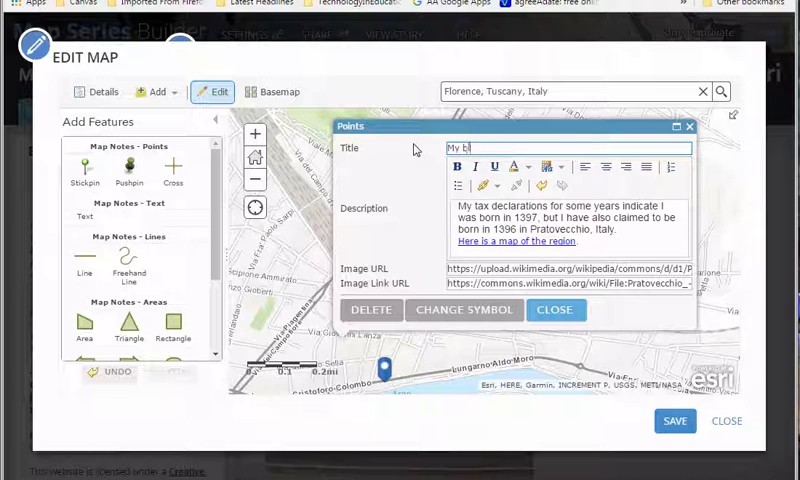
type("irthplace")
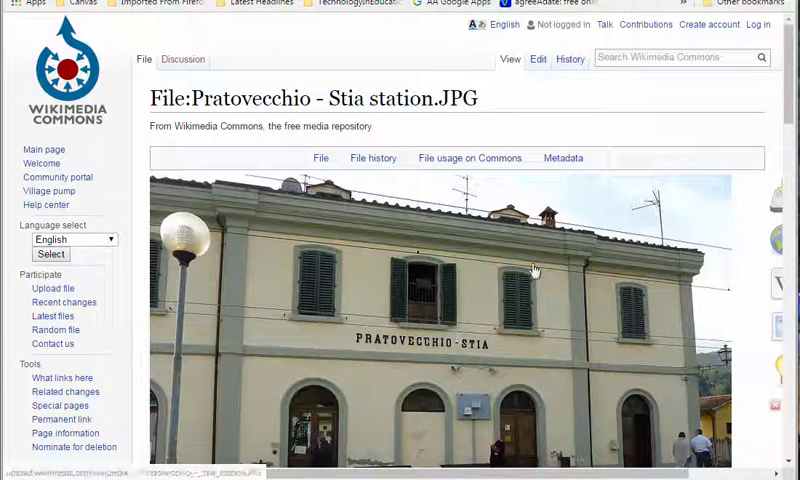
Scroll through the Commons station photo page, then close the pin's Points popup.
scroll("down", 3)
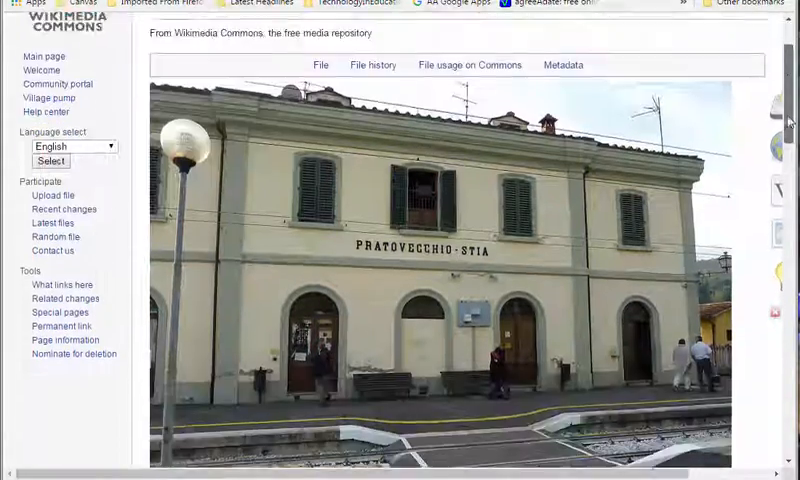
scroll("down", 3)
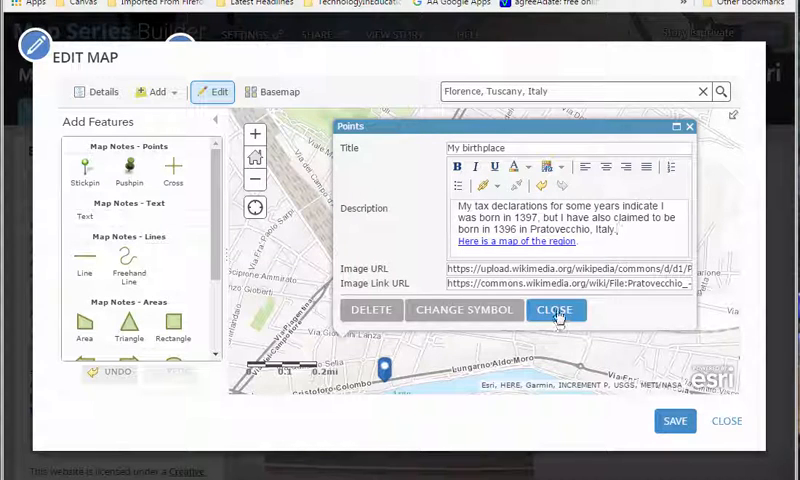
left_click(555, 310)
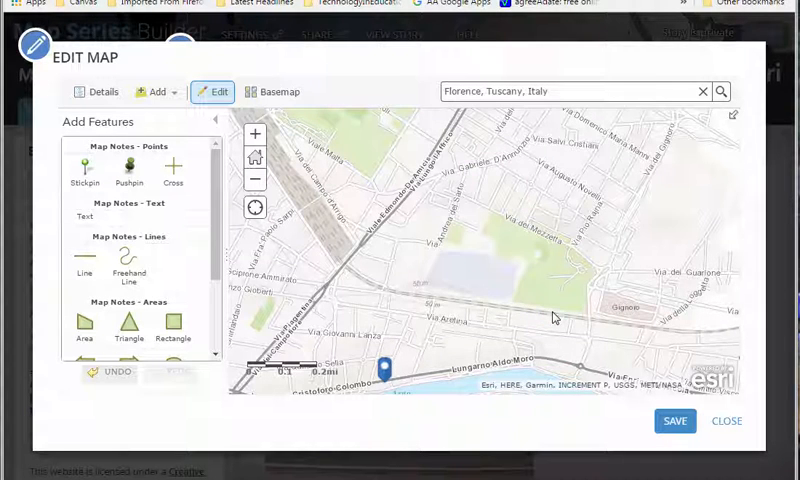